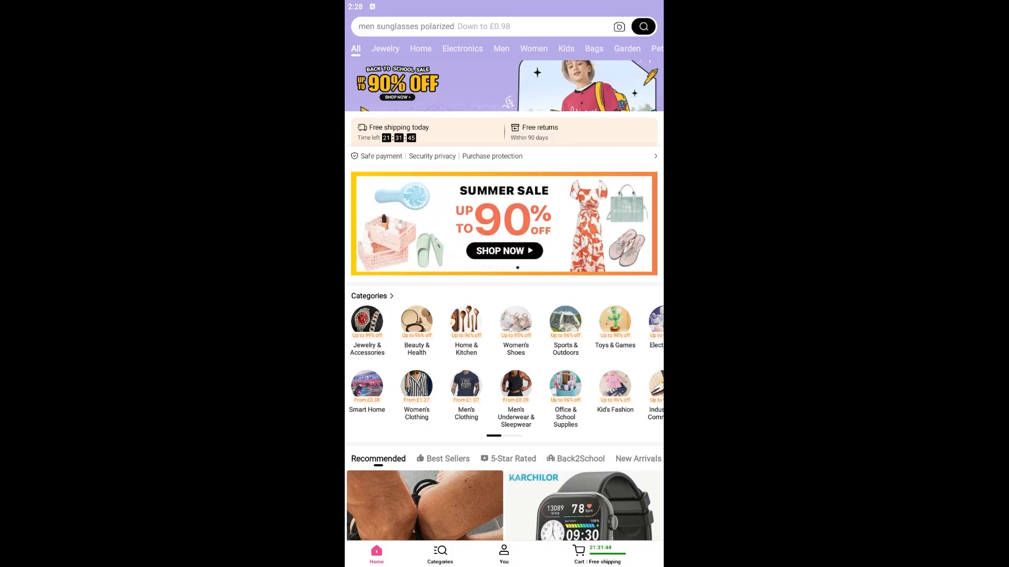
{"action": "mouse_move", "coordinate": [902, 282]}
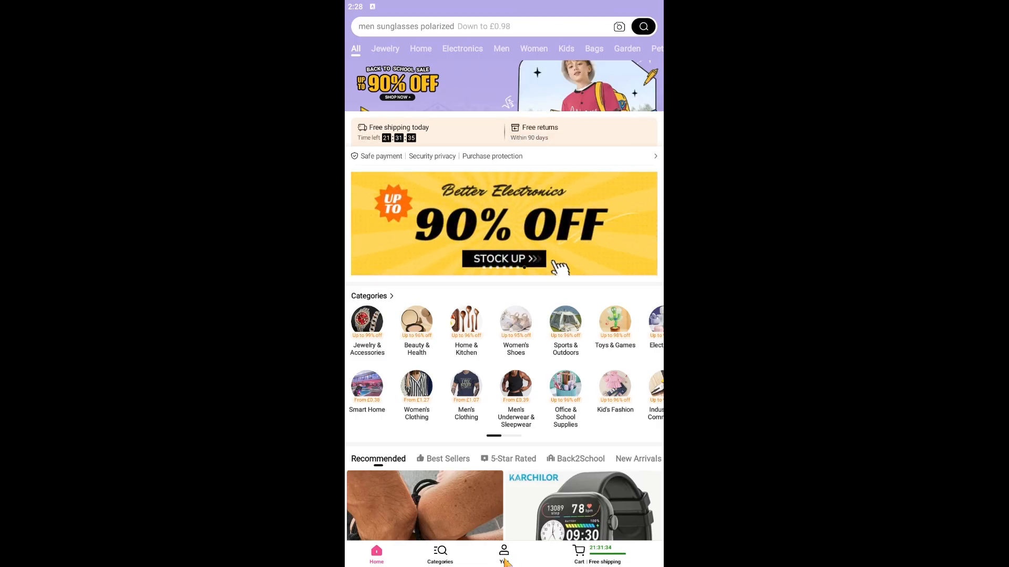
Go to the You account page and open Your orders, which shows no orders.
{"action": "left_click", "coordinate": [504, 555]}
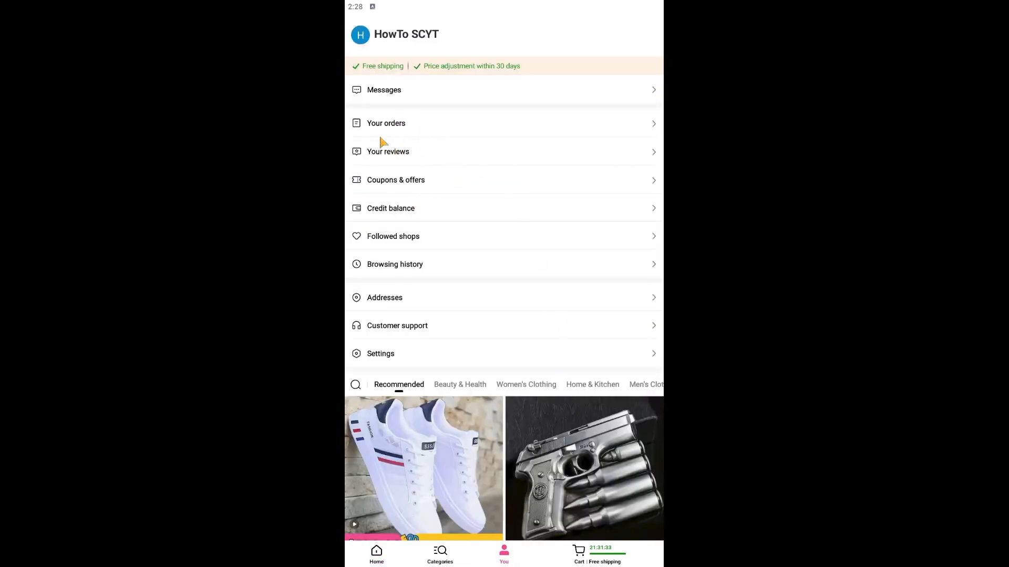
{"action": "left_click", "coordinate": [386, 123]}
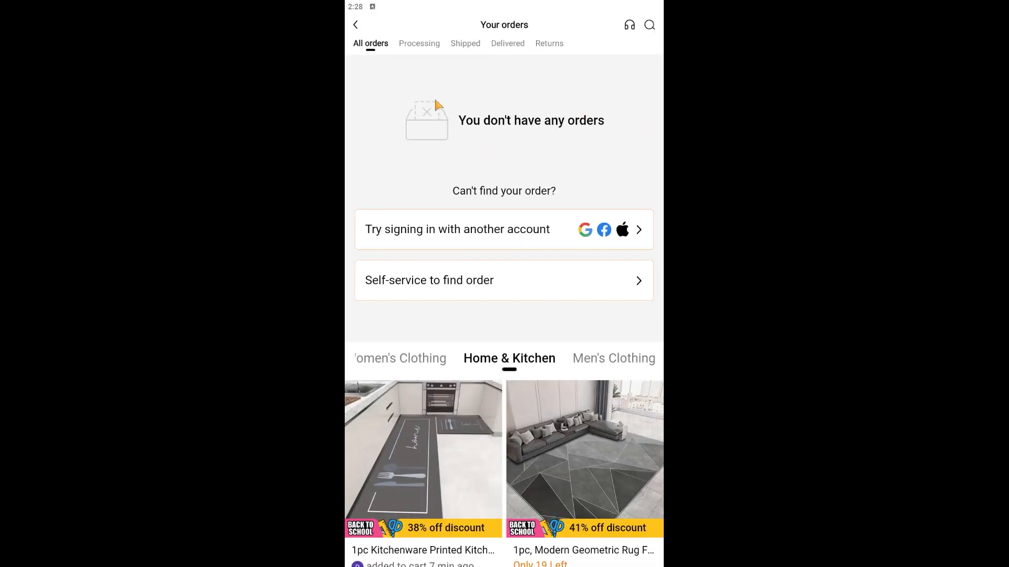
{"action": "mouse_move", "coordinate": [577, 165]}
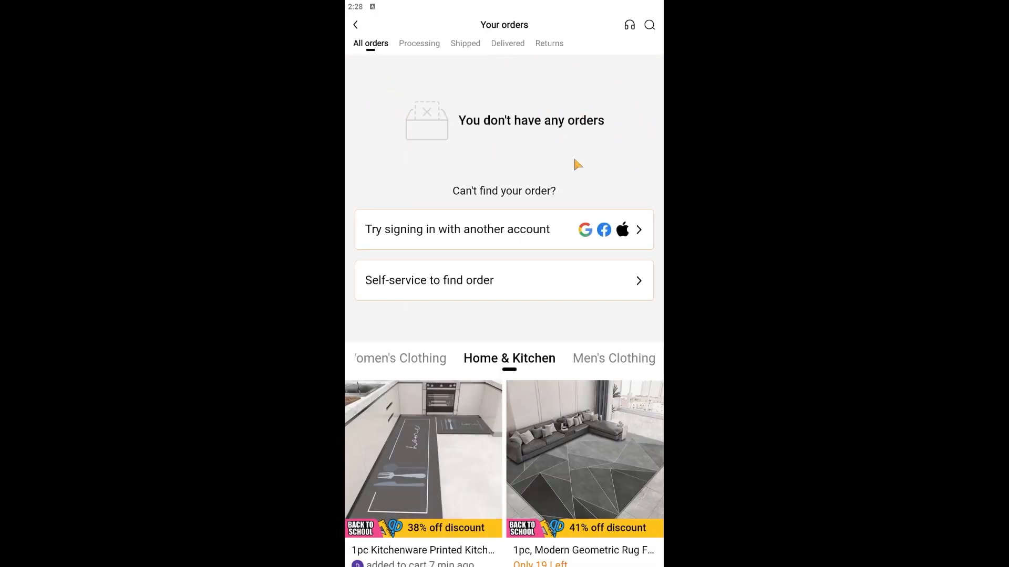
{"action": "mouse_move", "coordinate": [481, 127]}
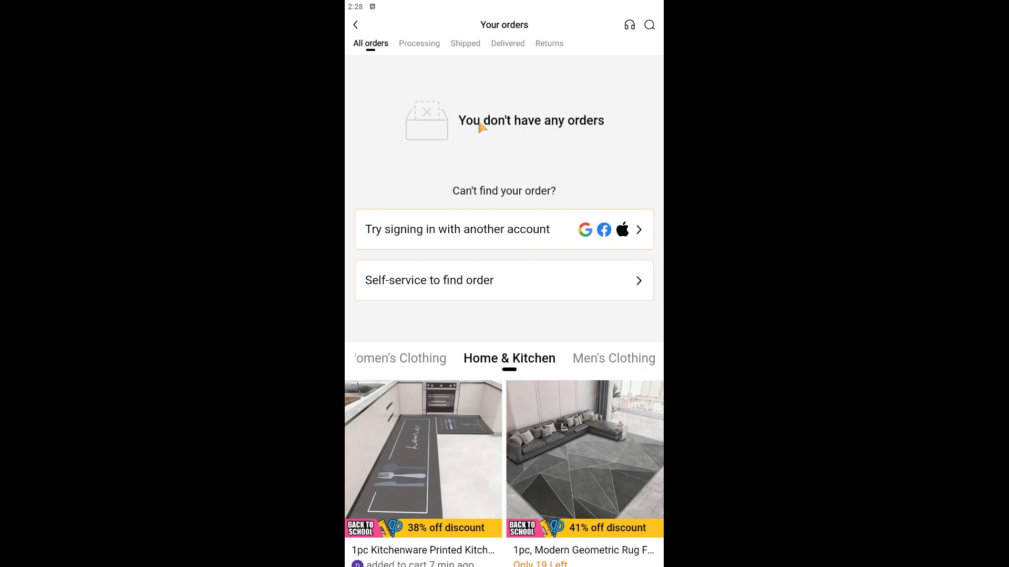
{"action": "mouse_move", "coordinate": [402, 114]}
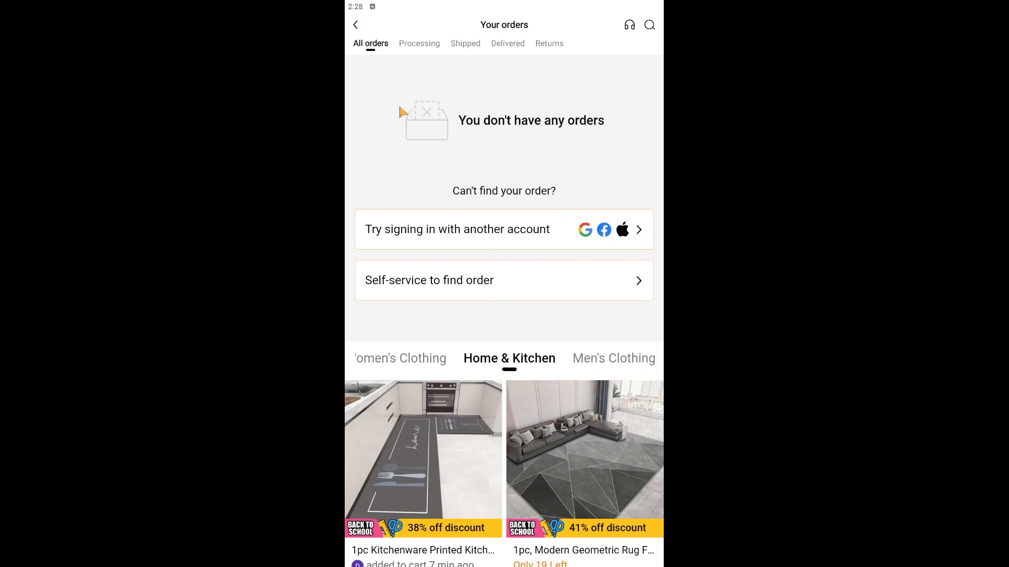
{"action": "mouse_move", "coordinate": [465, 95]}
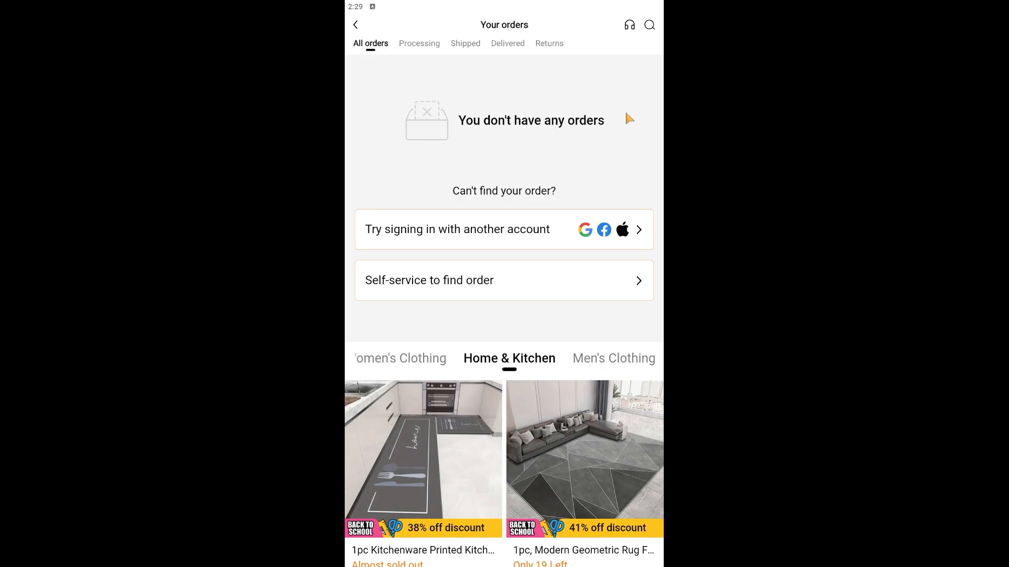
{"action": "mouse_move", "coordinate": [612, 108]}
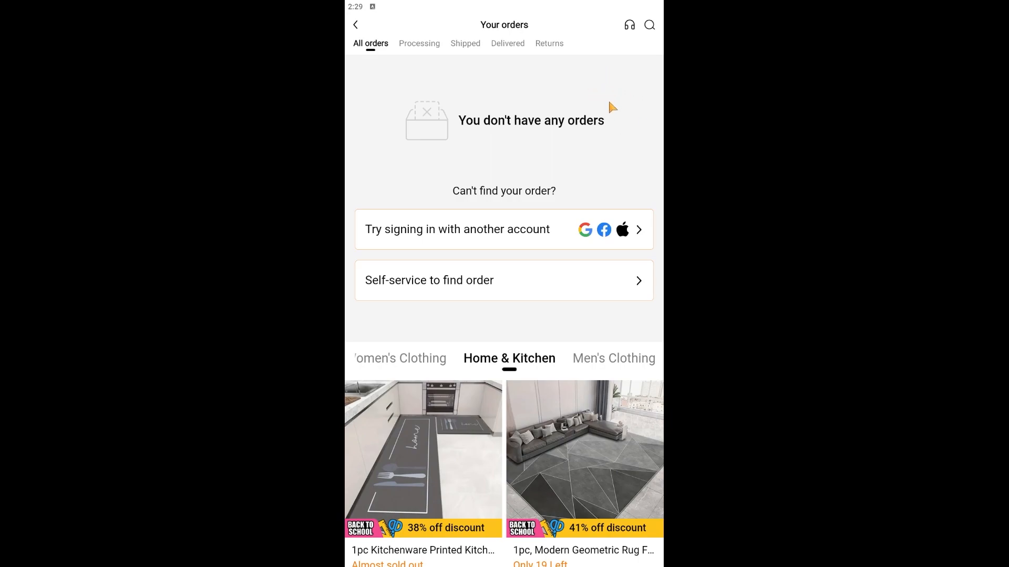